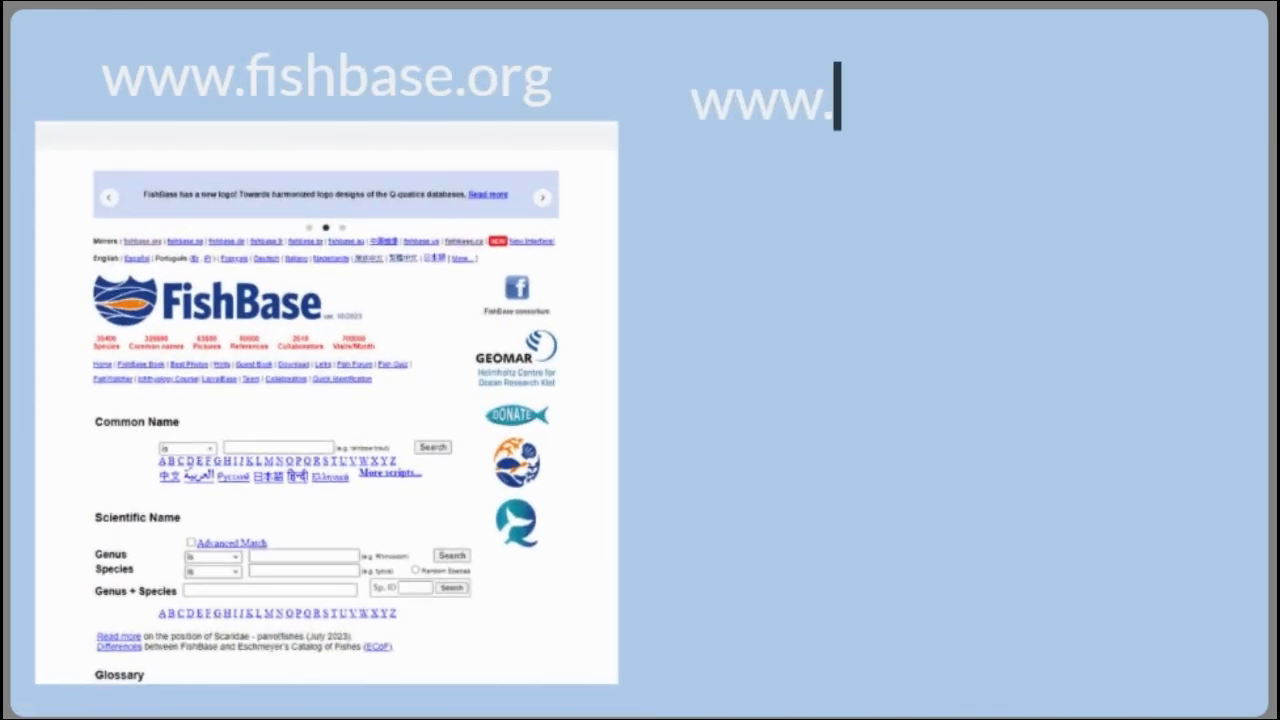
Search FishBase for the common name 'Tuna' and scroll through the matching names.
type("sealifebase.org")
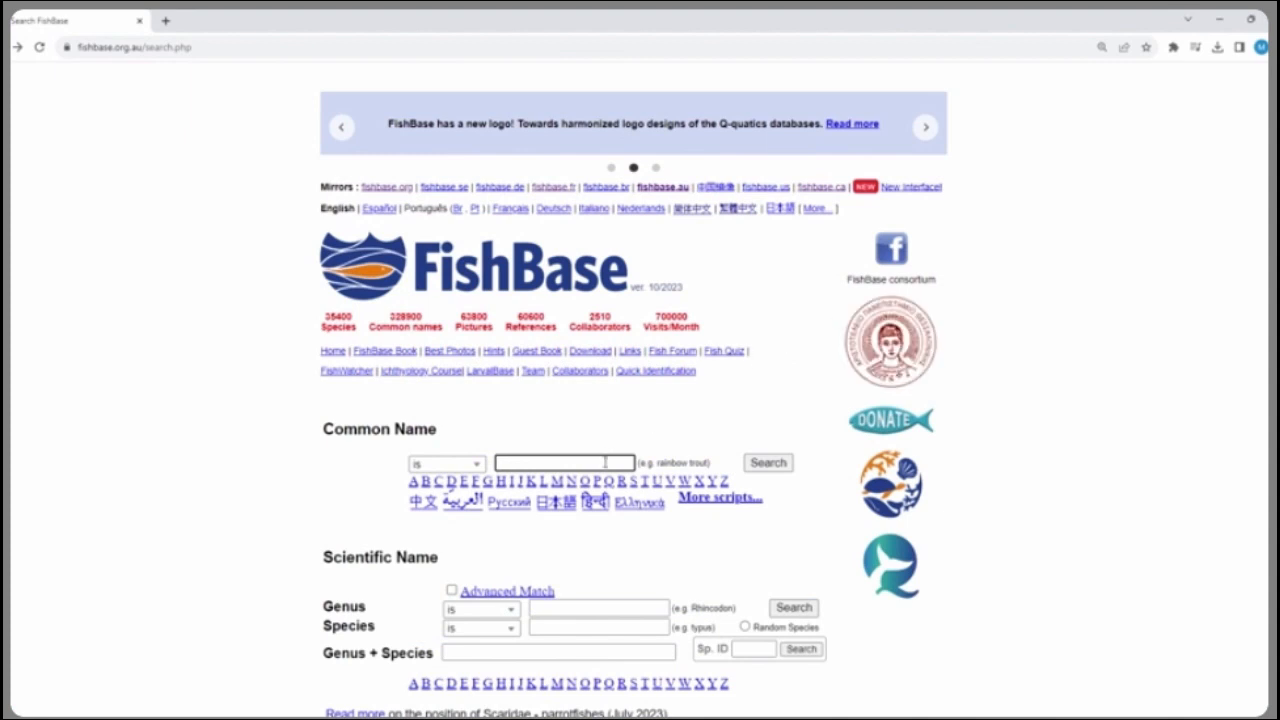
type("Tuna")
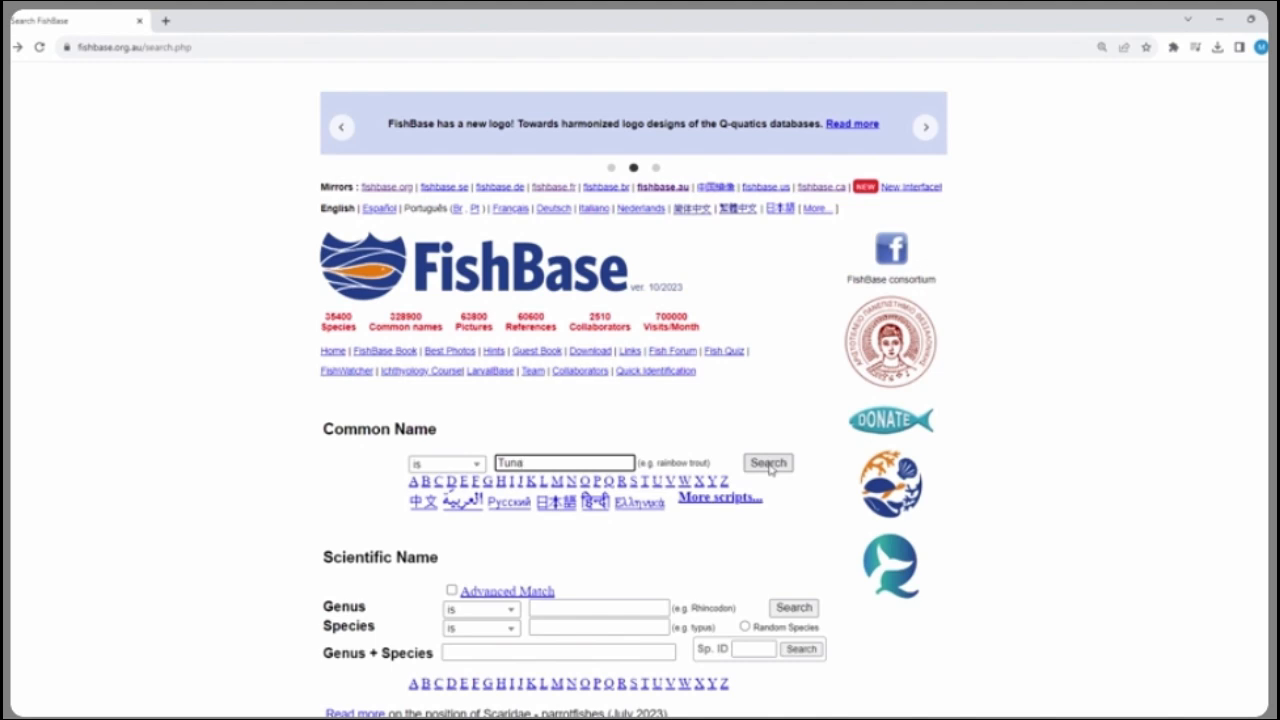
left_click(767, 463)
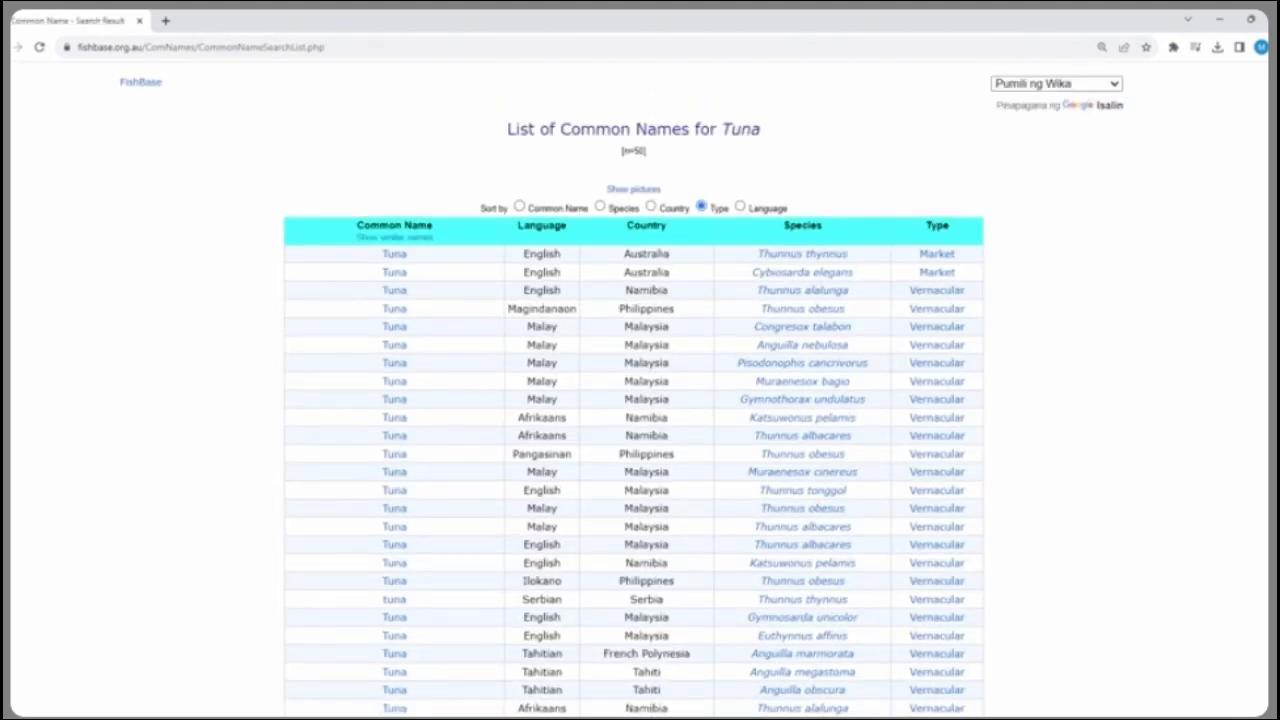
scroll("down", 3)
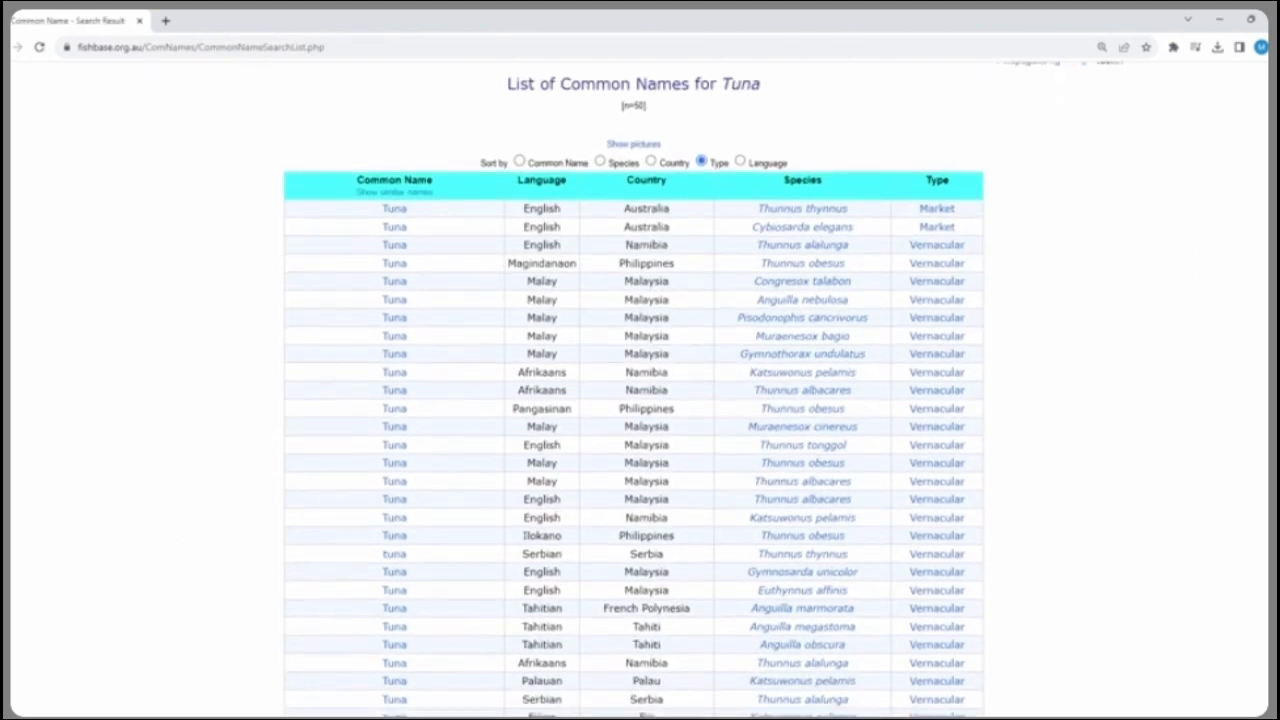
scroll("down", 3)
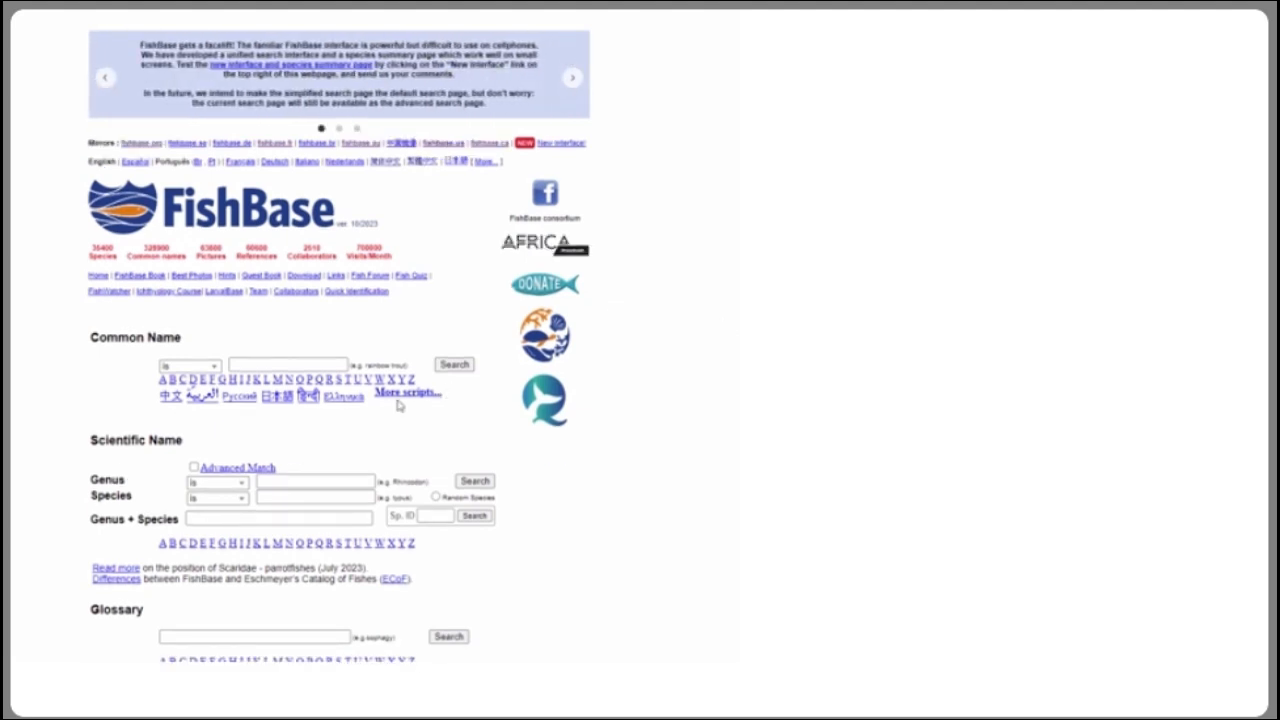
left_click(315, 481)
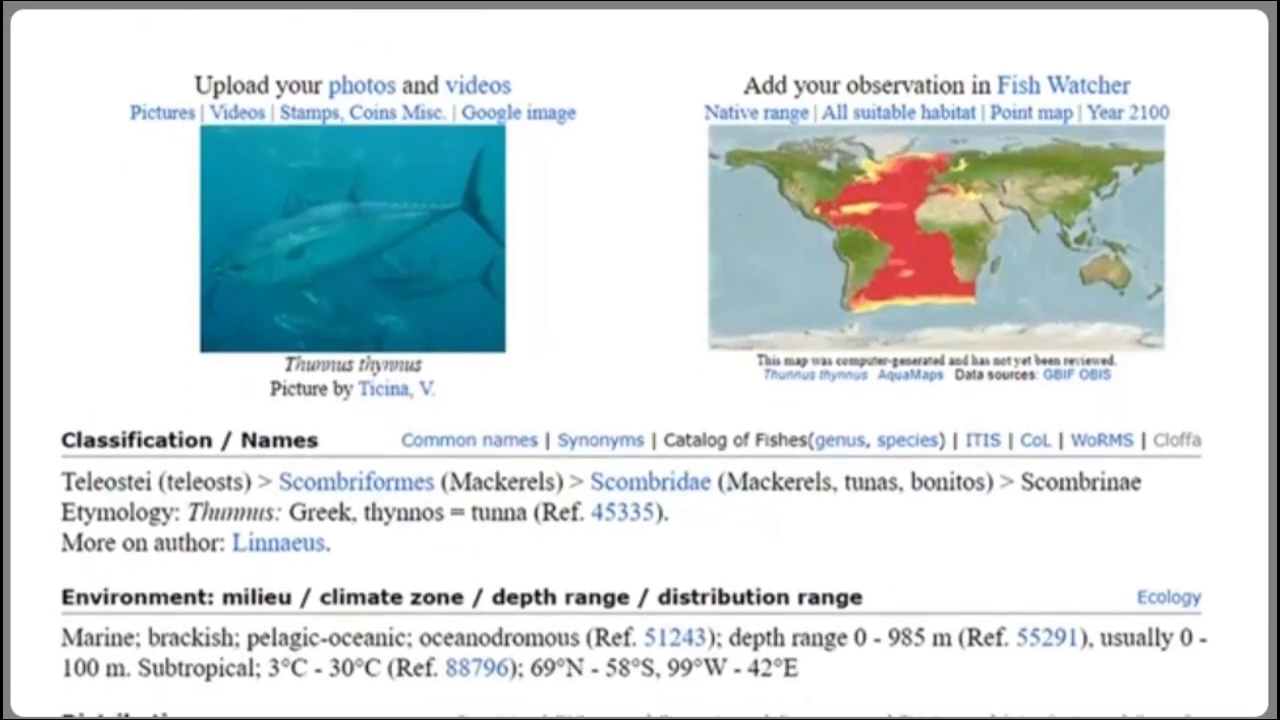
Scroll the Thunnus thynnus summary through biology, IUCN status, human uses, Tools and Internet sources.
scroll("down", 3)
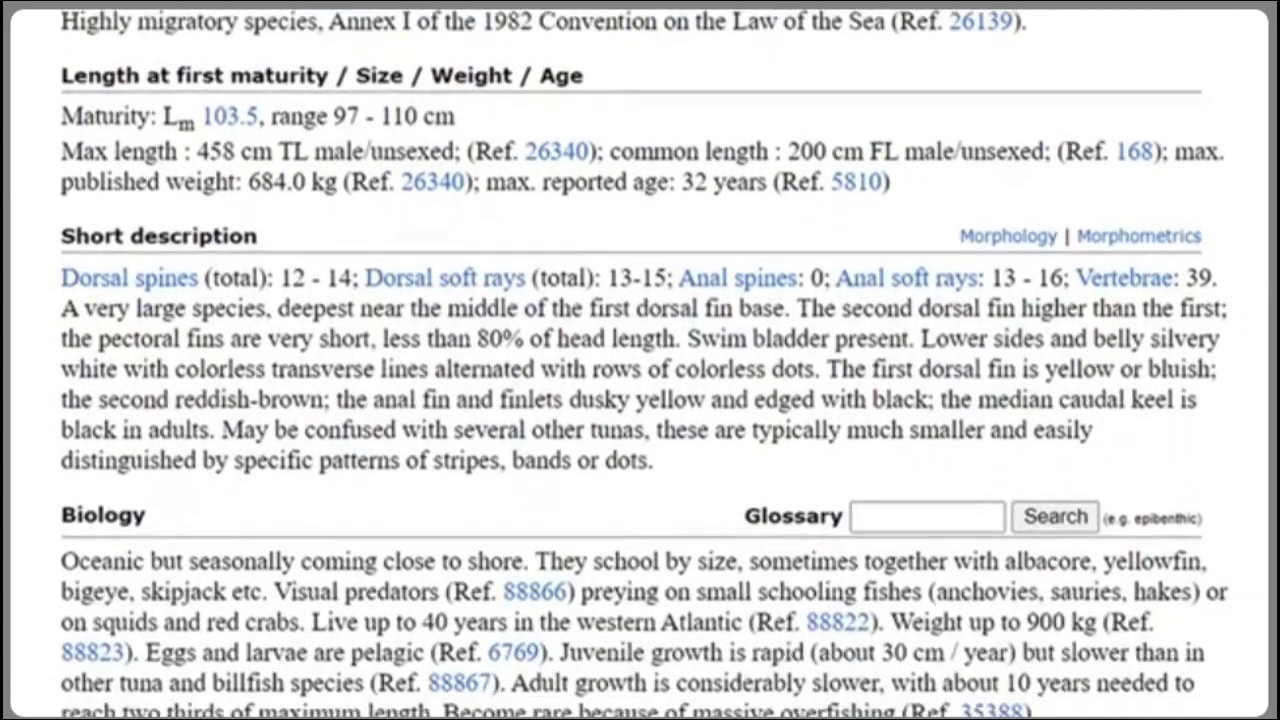
scroll("down", 3)
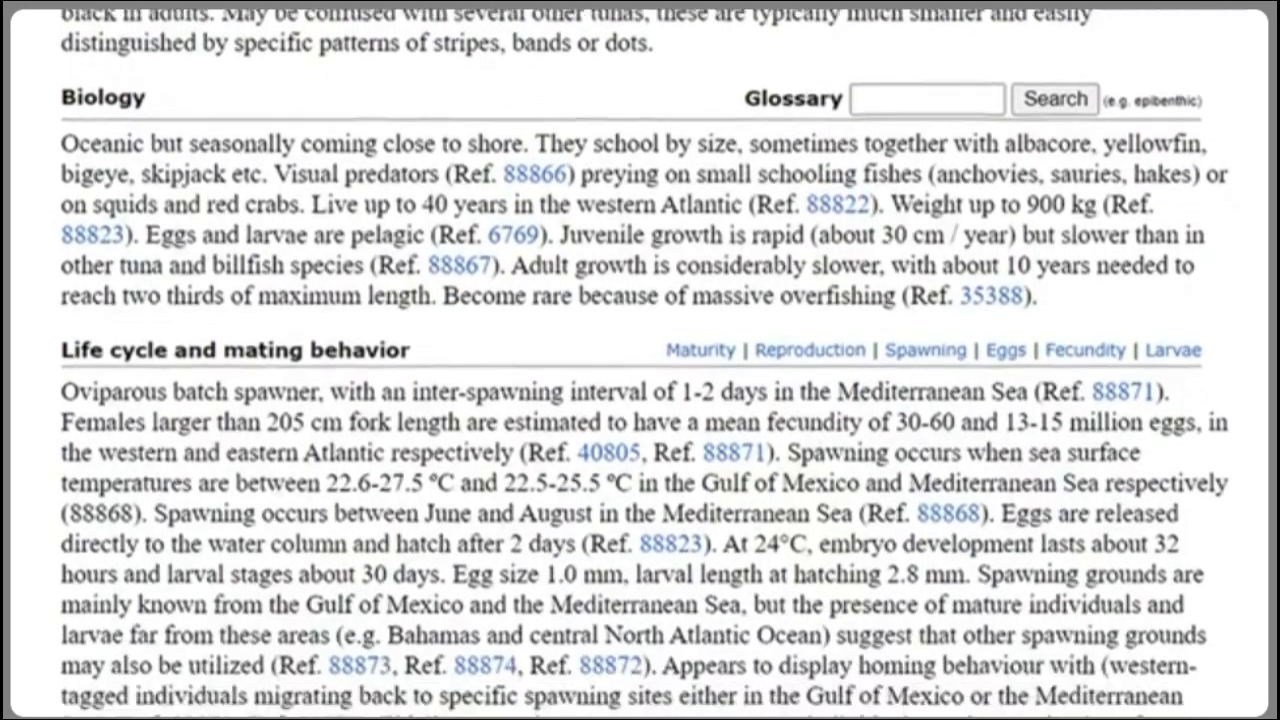
scroll("down", 3)
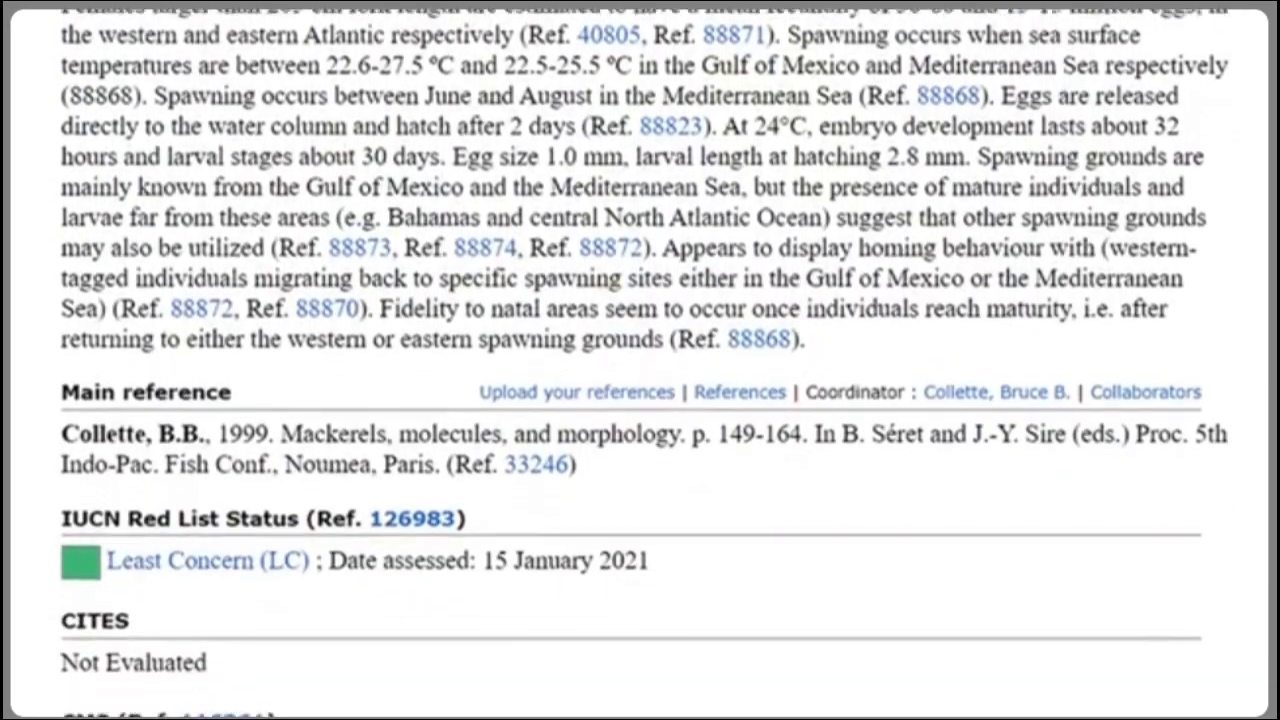
scroll("down", 3)
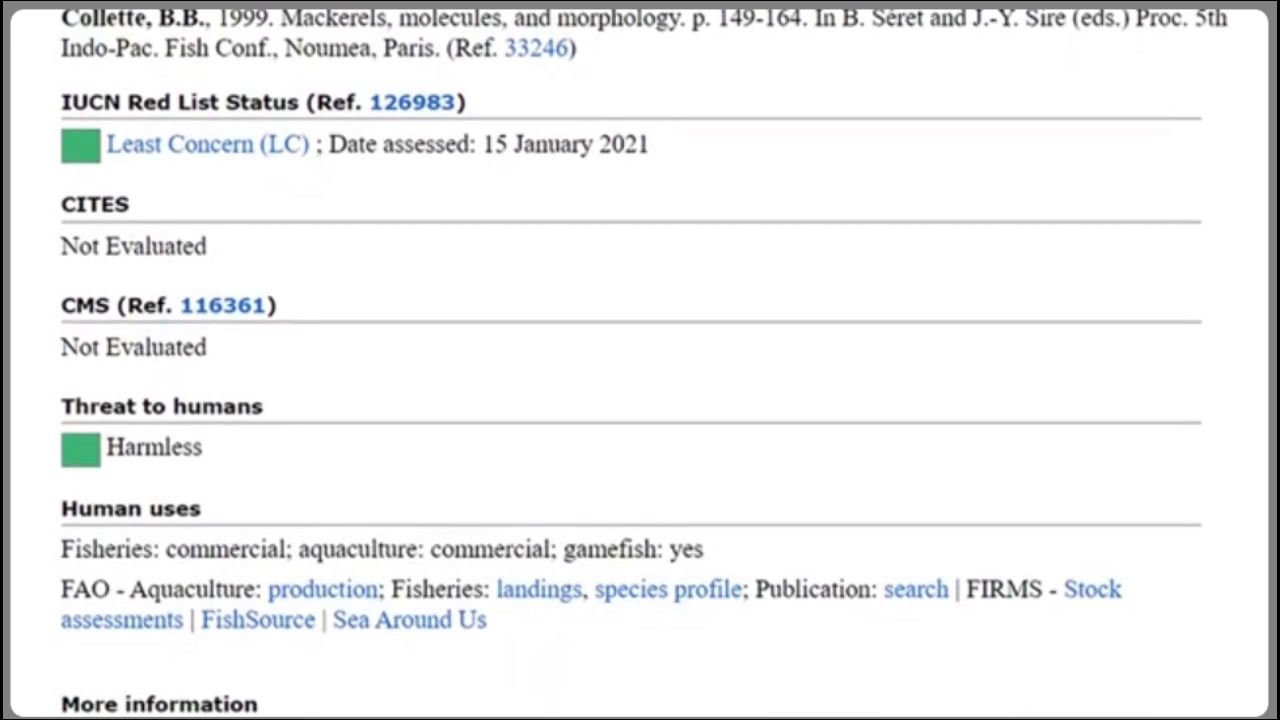
scroll("down", 3)
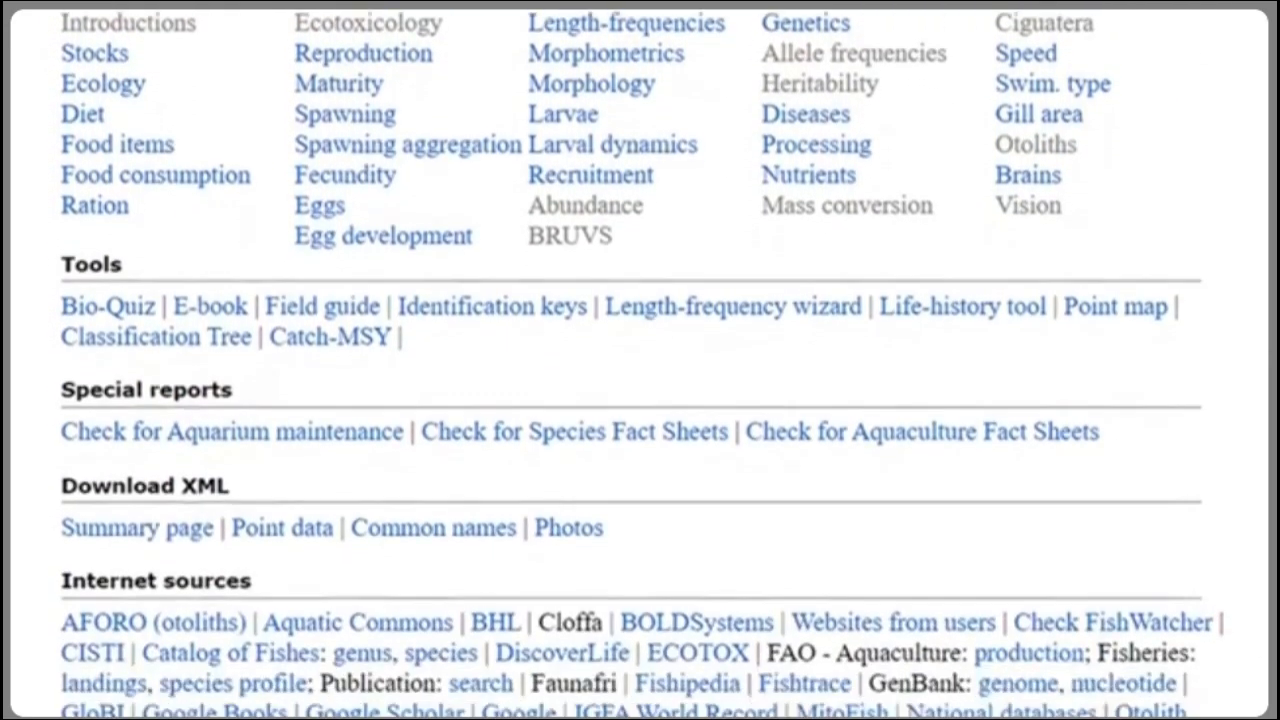
scroll("down", 3)
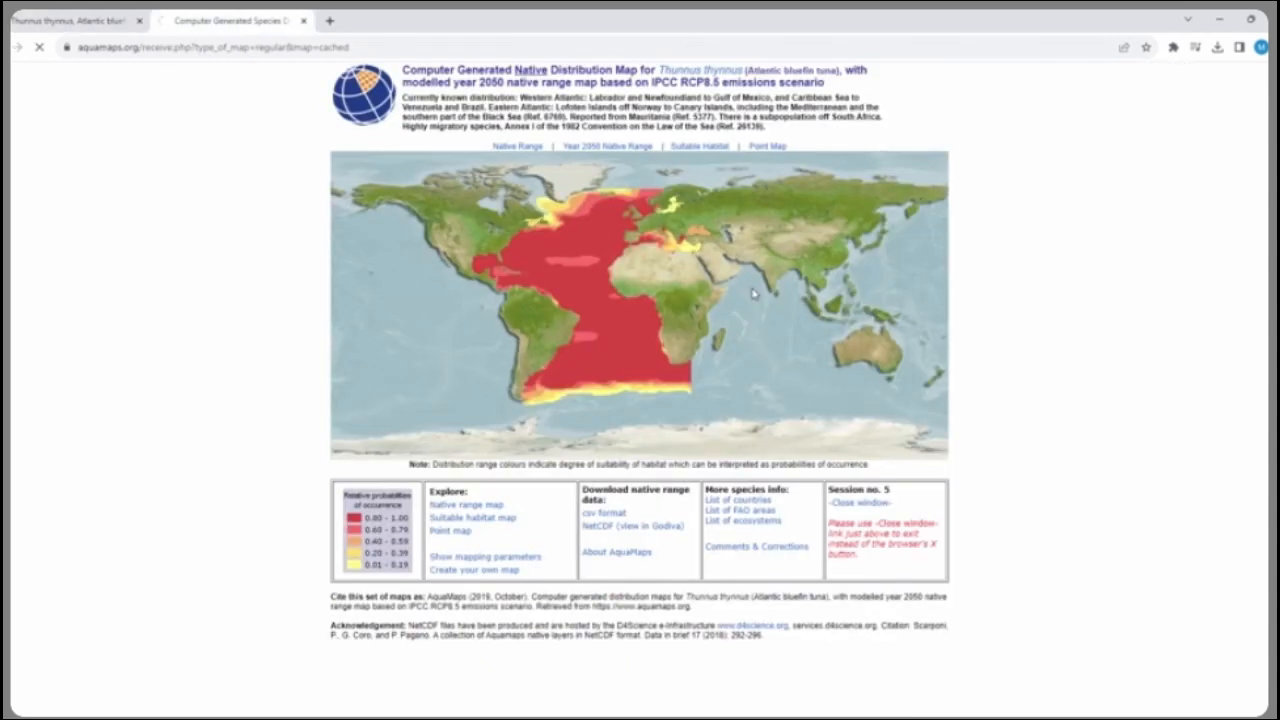
mouse_move(180, 379)
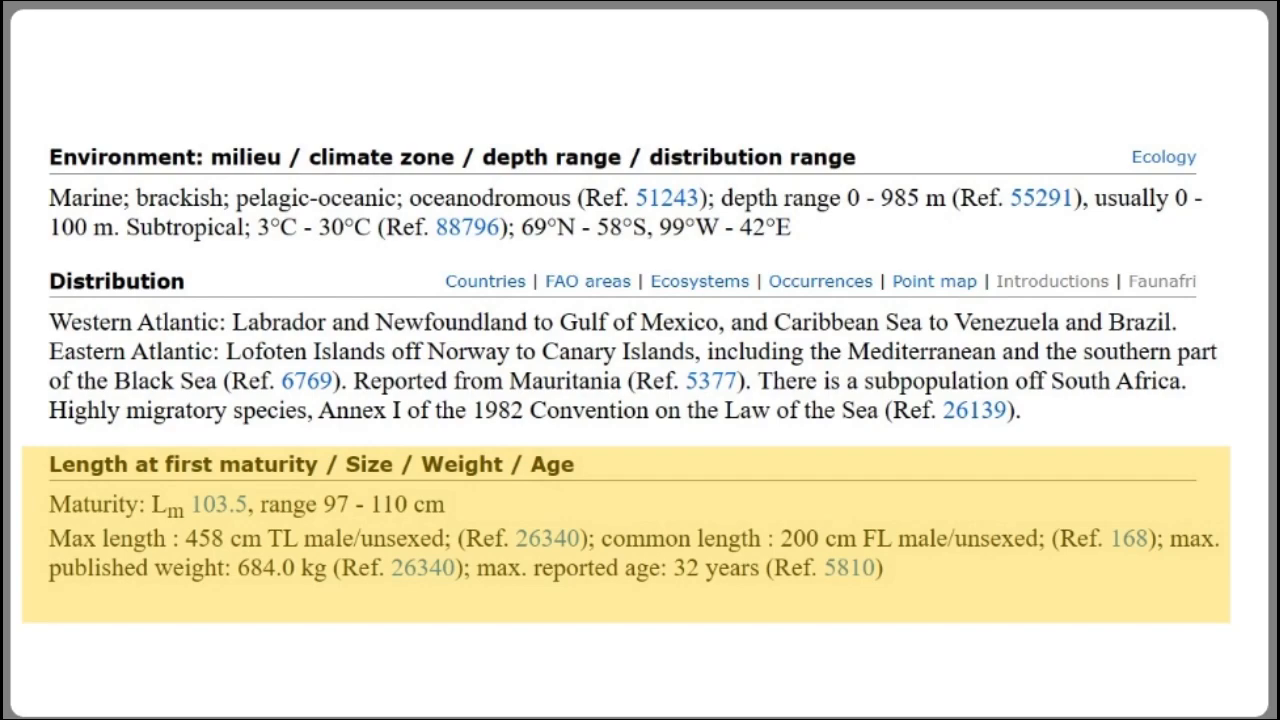
Scroll to the Environment, Distribution and Length at first maturity sections for Thunnus thynnus.
scroll("down", 3)
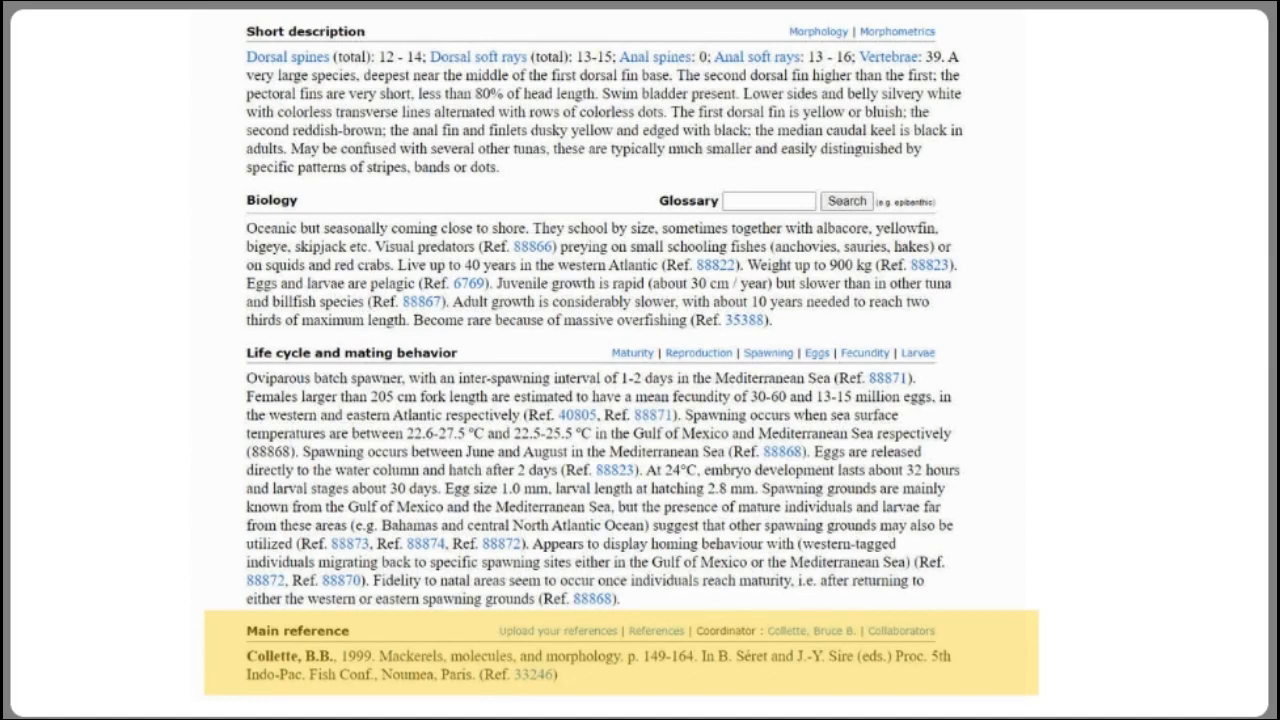
Scroll through the Short description, Biology, Life cycle and Main reference sections.
scroll("down", 3)
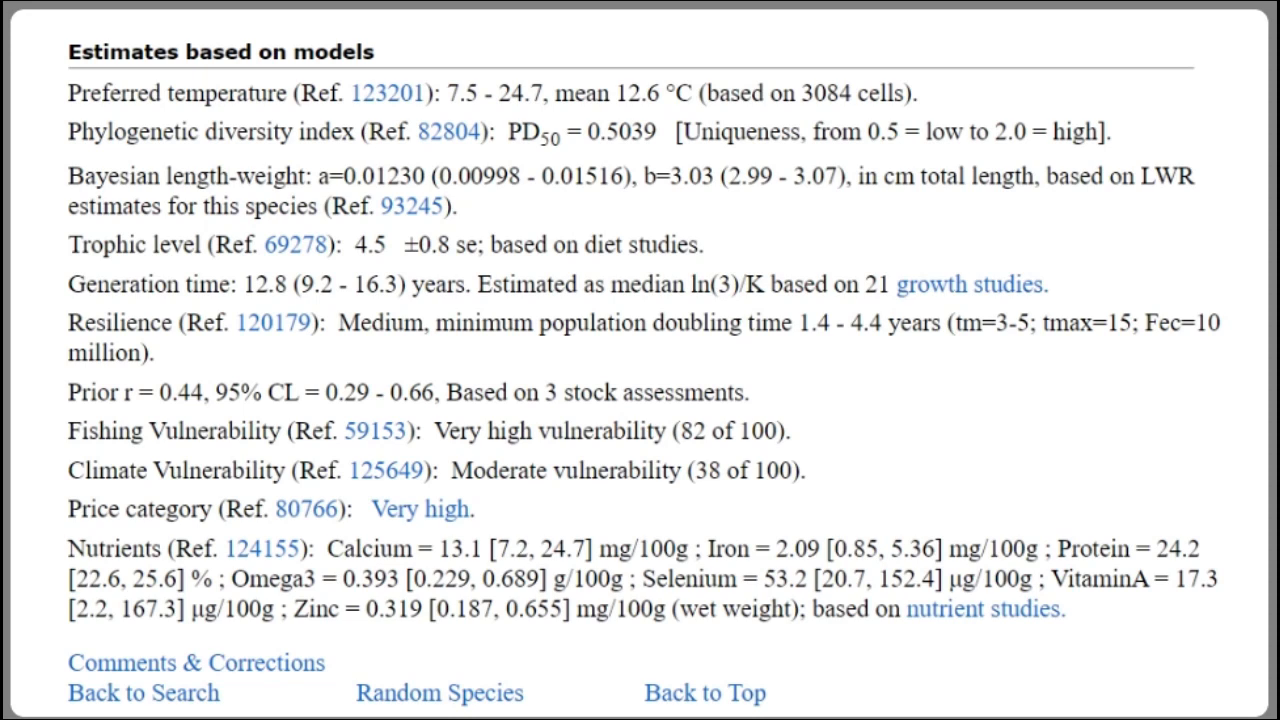
Highlight the trophic level estimate of 4.5 ±0.8 among the model-based estimates.
triple_click(400, 93)
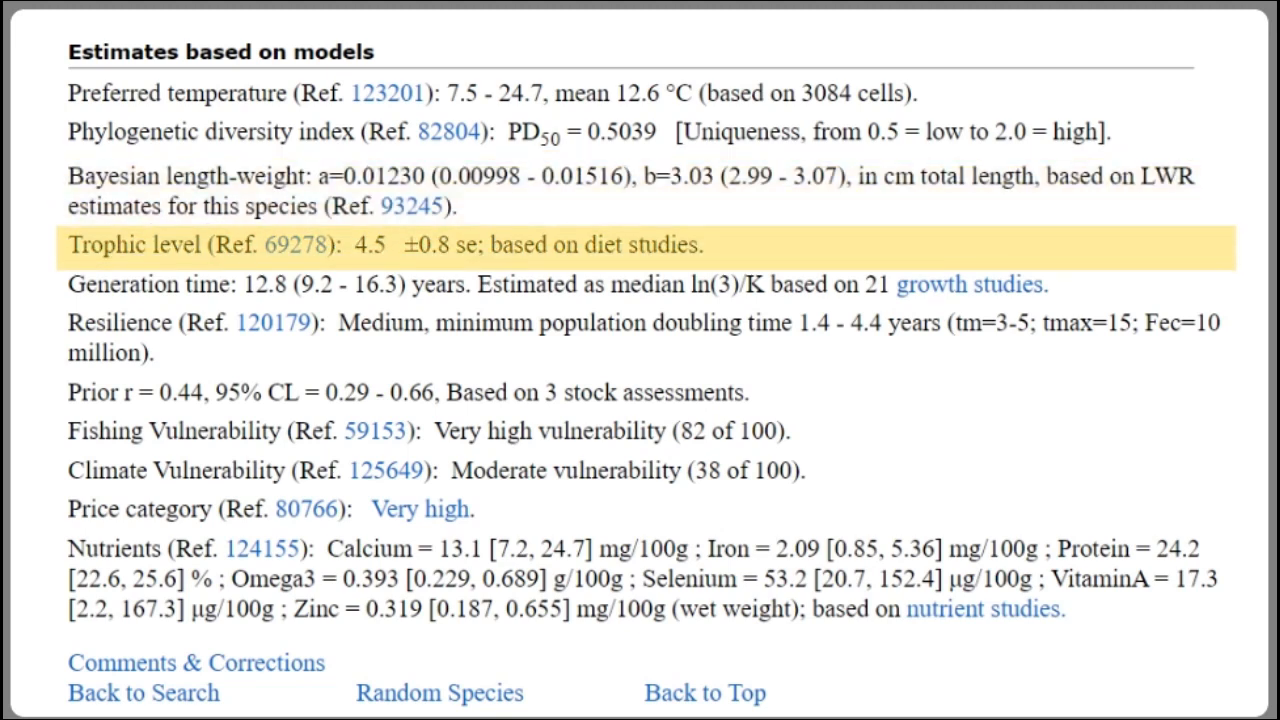
mouse_move(400, 284)
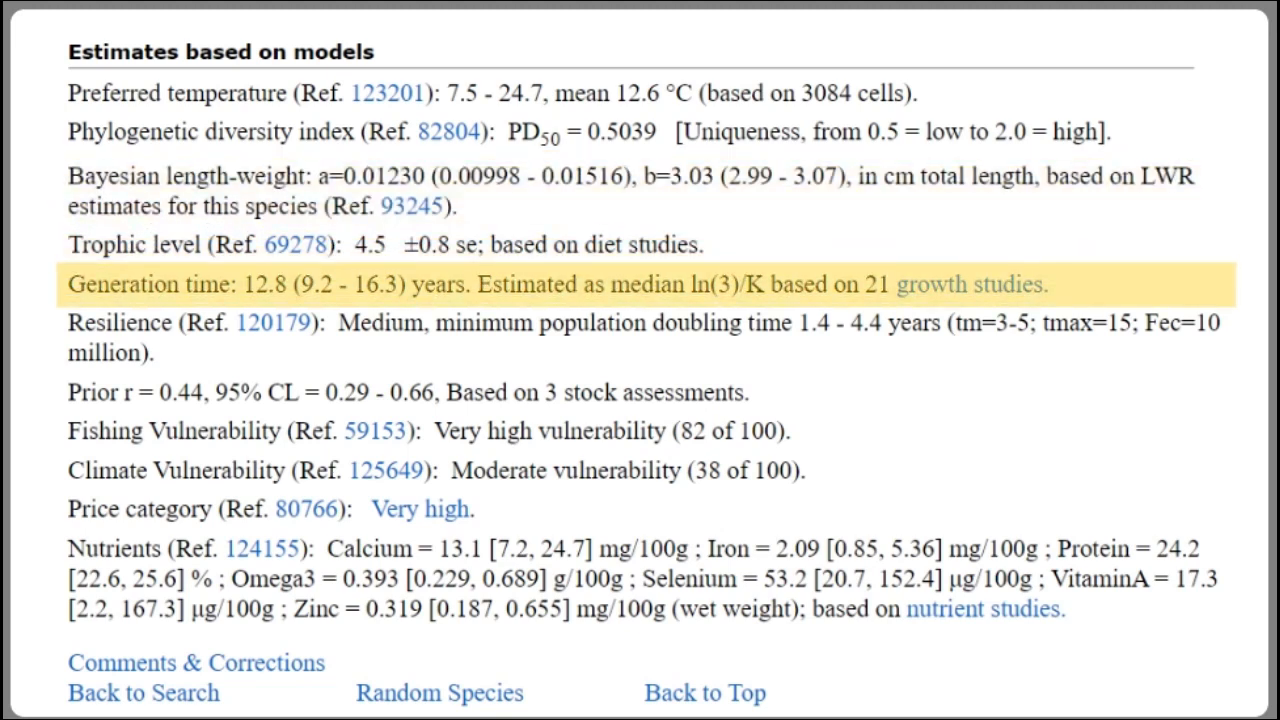